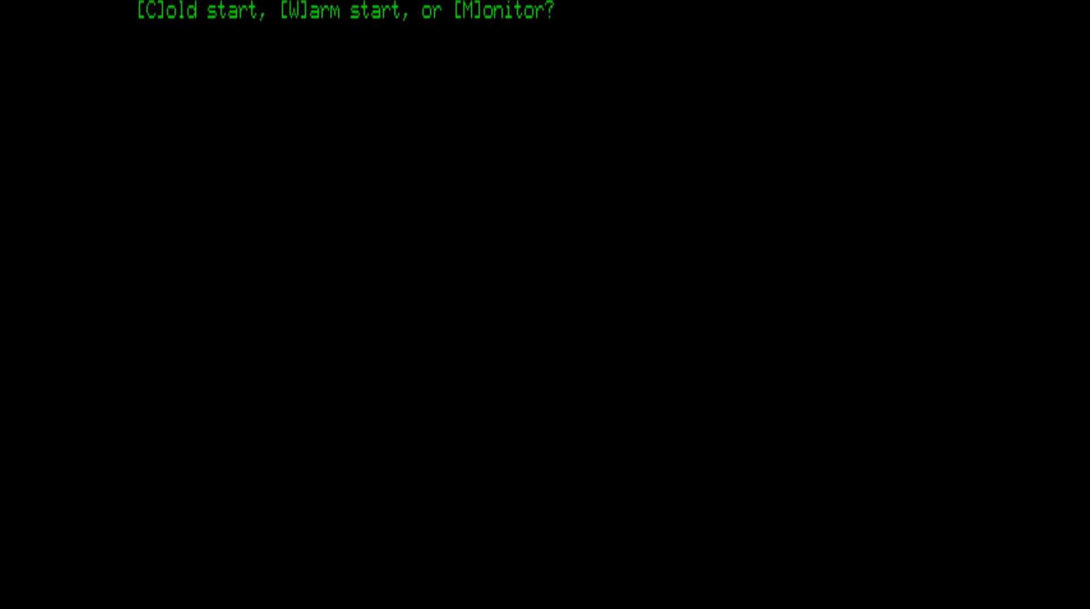
- Enter JMON, show its ? help, N system info and a D memory dump, then cold-start back to BASIC
{"action": "key", "text": "m"}
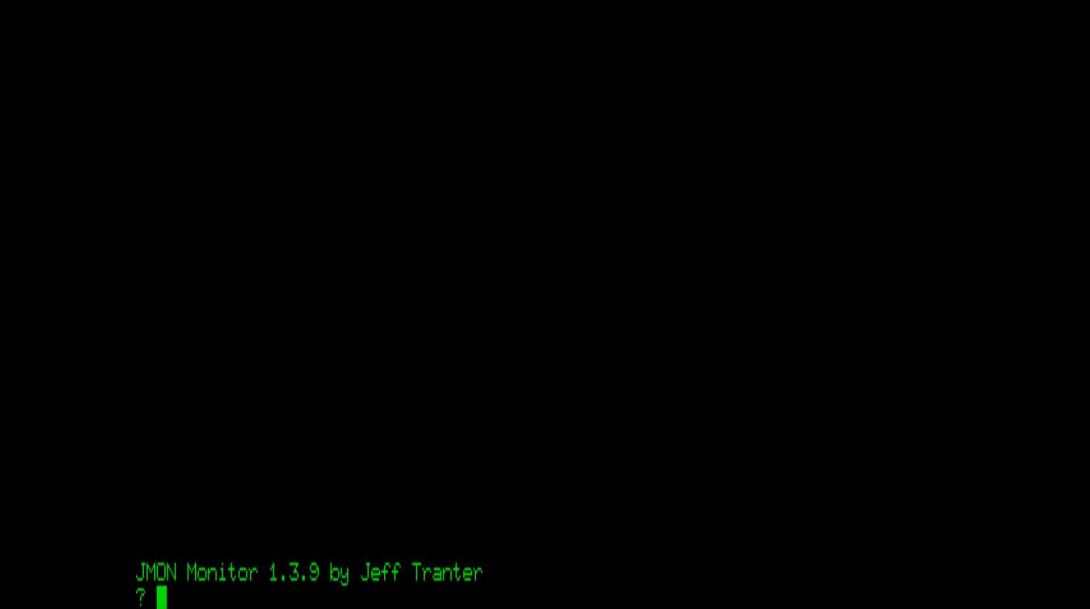
{"action": "type", "text": "?"}
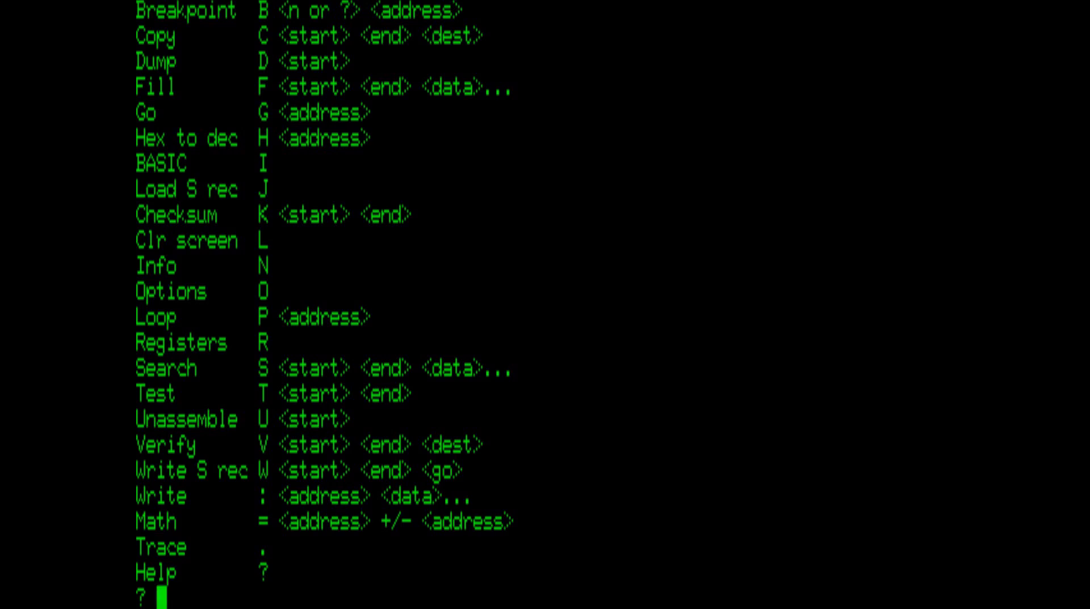
{"action": "type", "text": "N"}
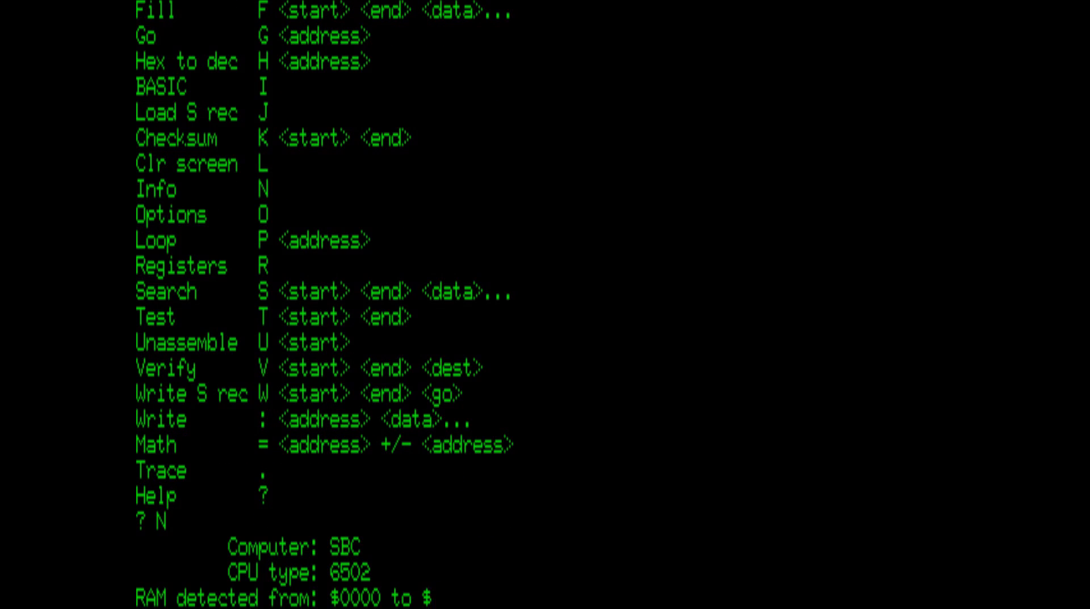
{"action": "type", "text": "D"}
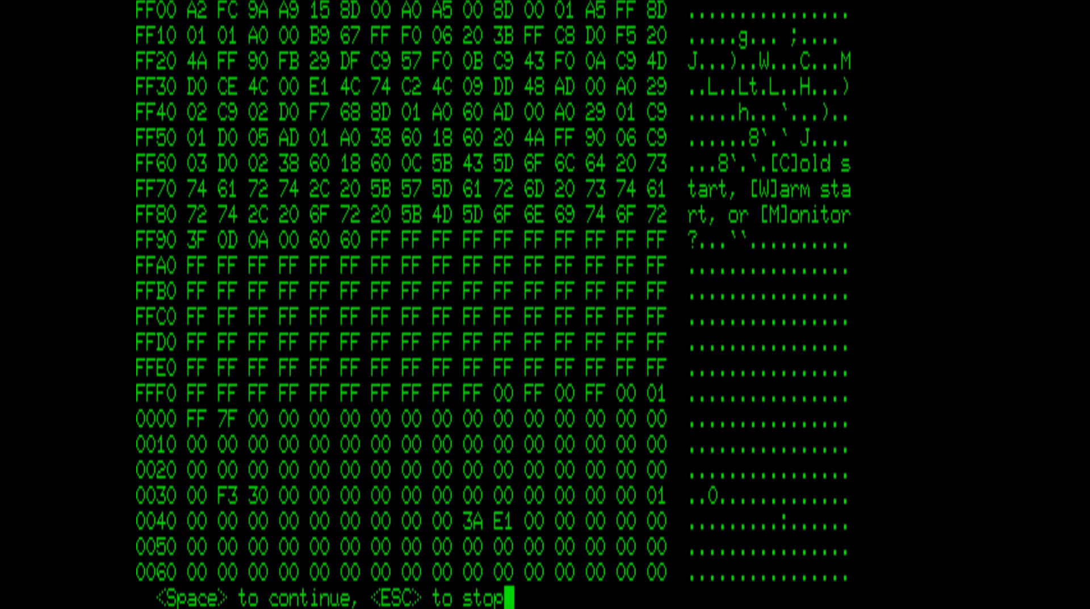
{"action": "key", "text": "space"}
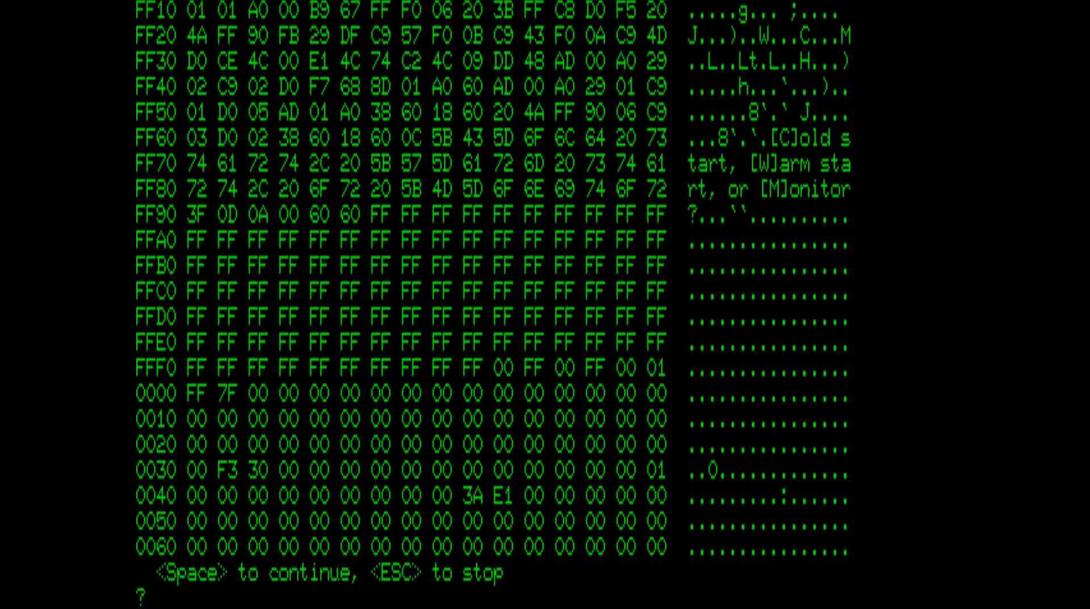
{"action": "type", "text": "U F"}
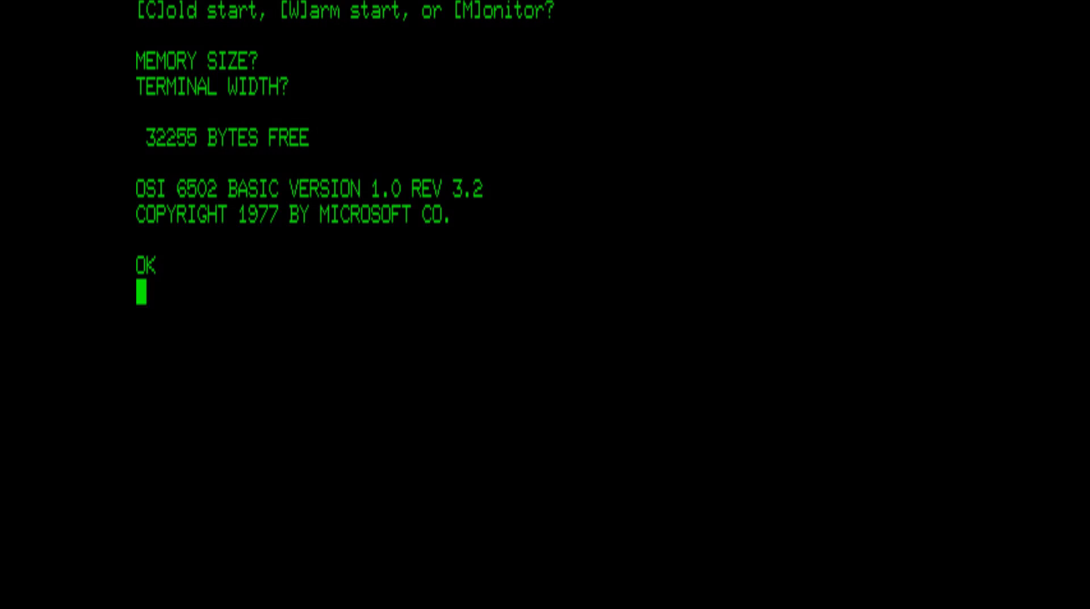
- Enter lines 10 FOR I = 1 TO 100 and 20 PRINT I,SQR(I) in OSI BASIC
{"action": "type", "text": "10 FOR"}
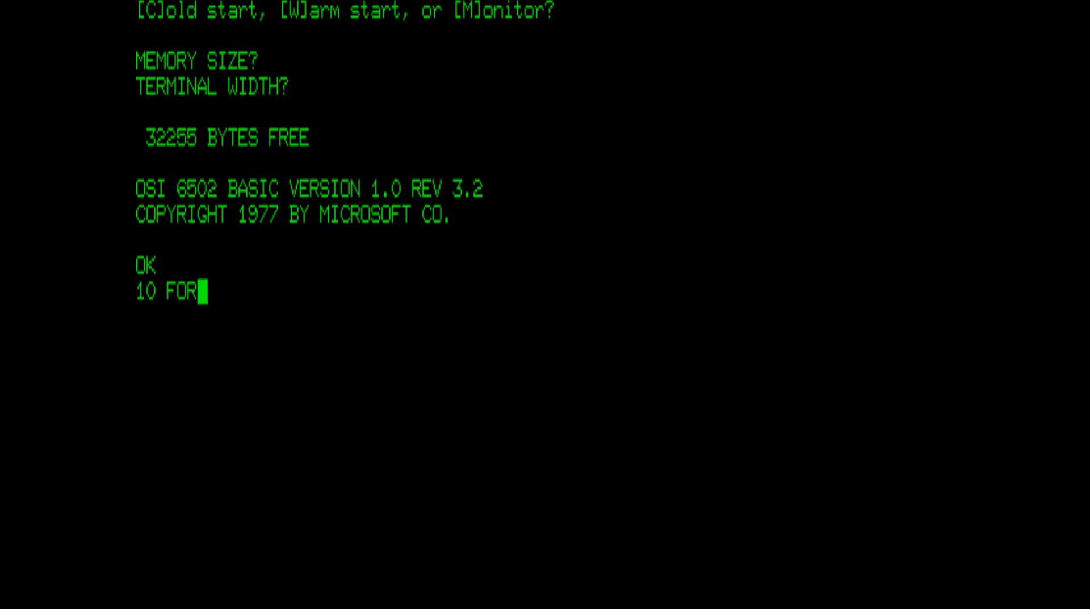
{"action": "type", "text": "I ="}
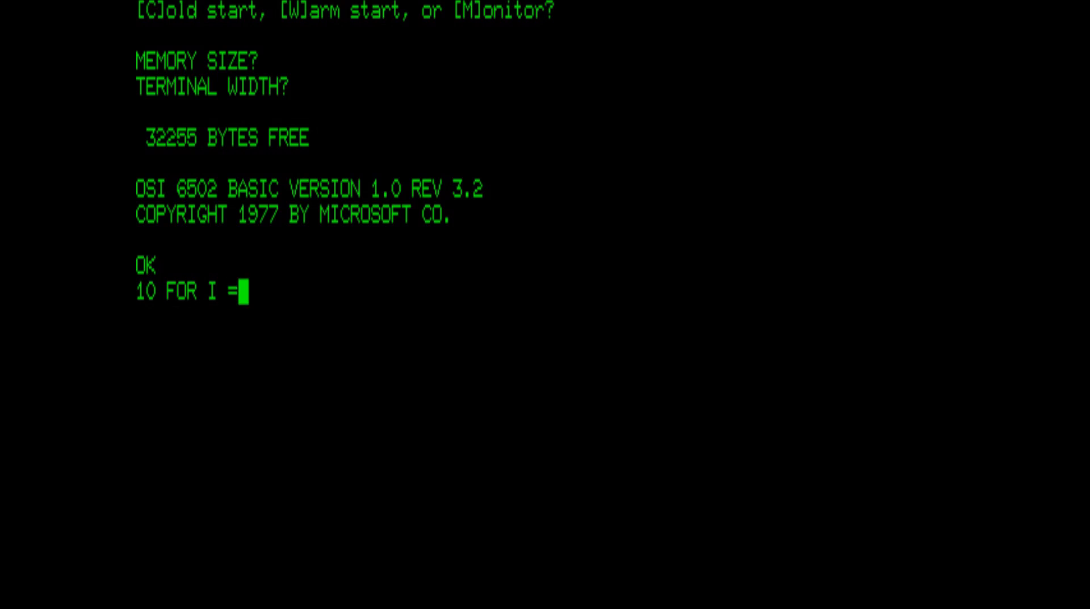
{"action": "type", "text": "1 TO 100"}
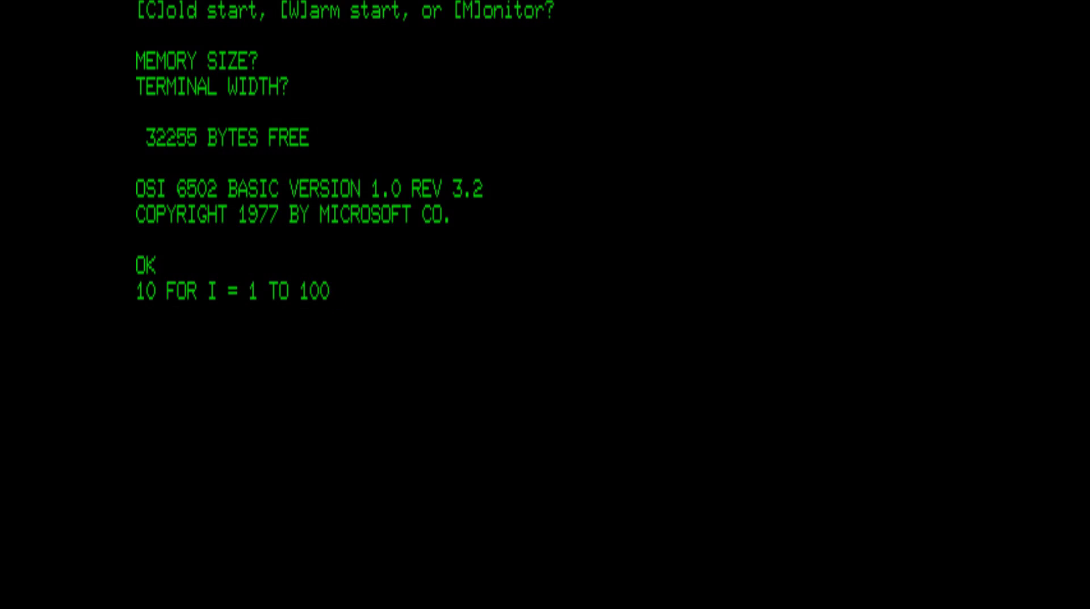
{"action": "type", "text": "20 P"}
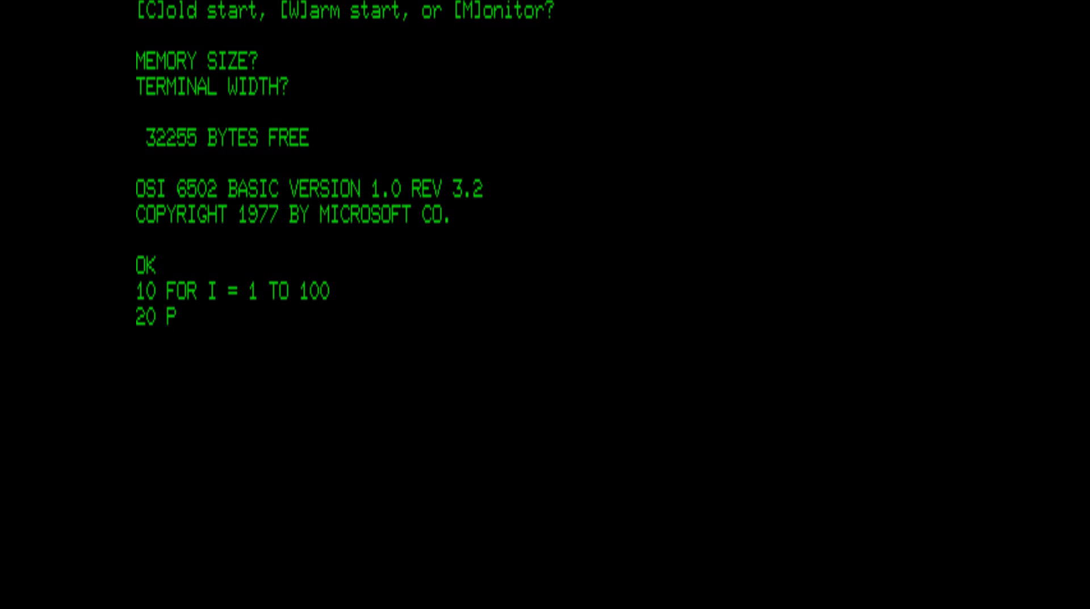
{"action": "type", "text": "RINT I"}
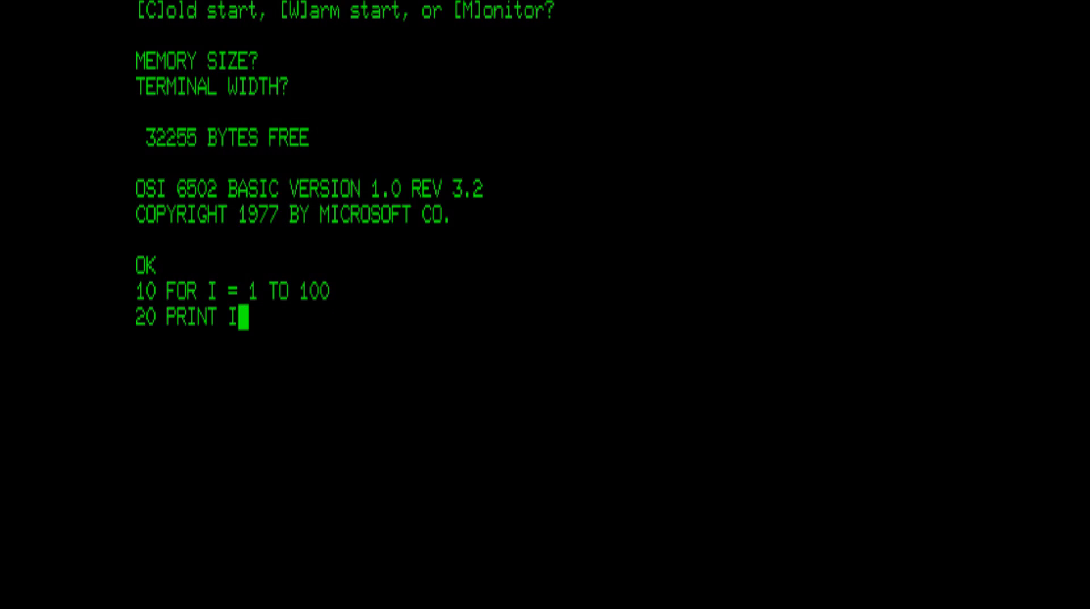
{"action": "type", "text": ",SQR"}
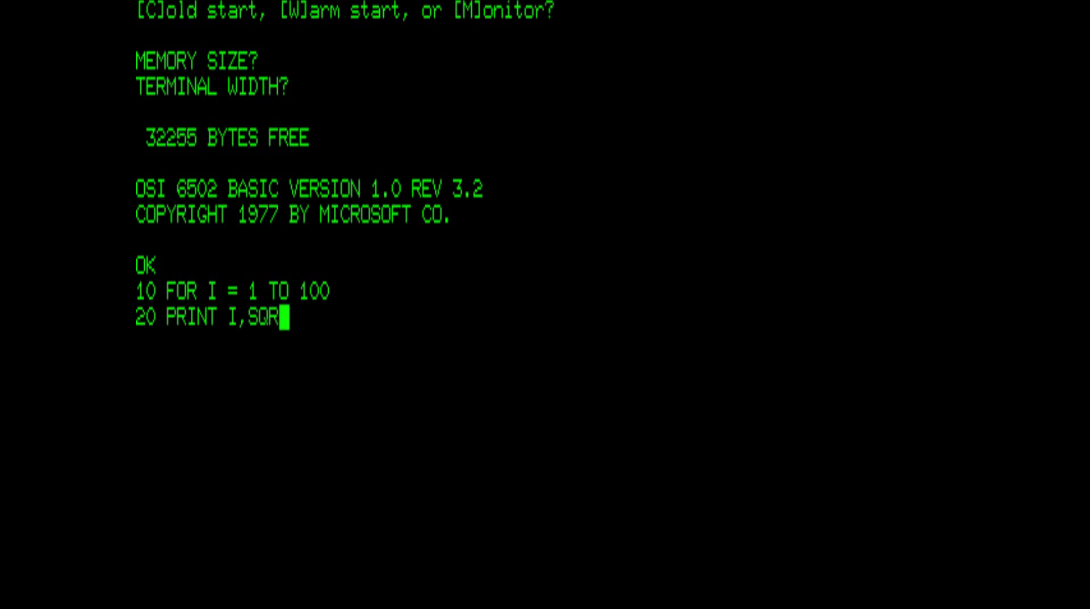
{"action": "type", "text": "(I)"}
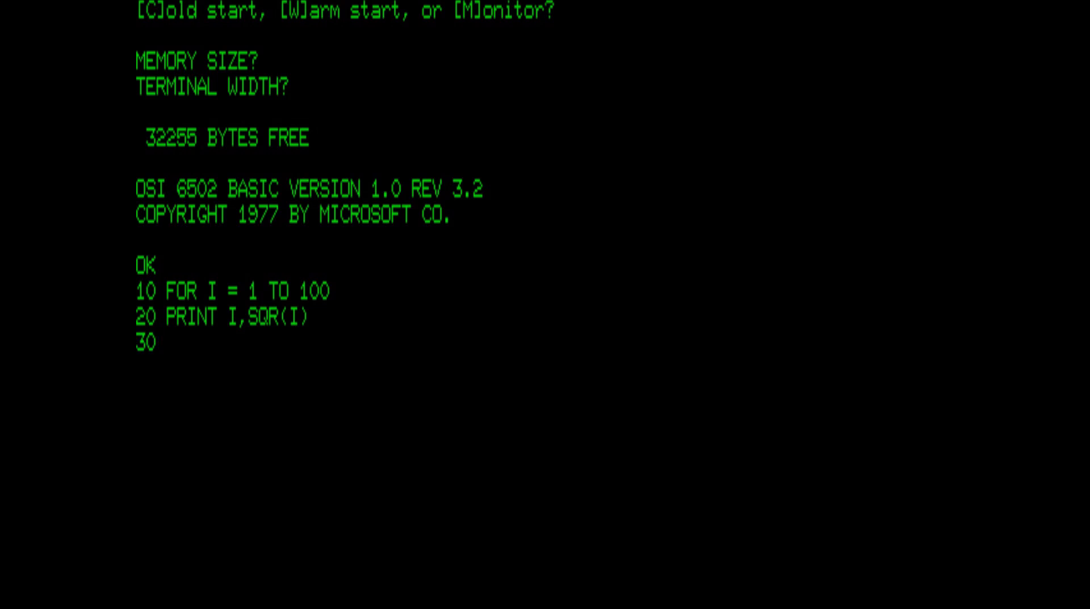
- Finish the loop with 30 NEXT I and run the square-root table program
{"action": "type", "text": "NEXT I"}
{"action": "type", "text": "LIST"}
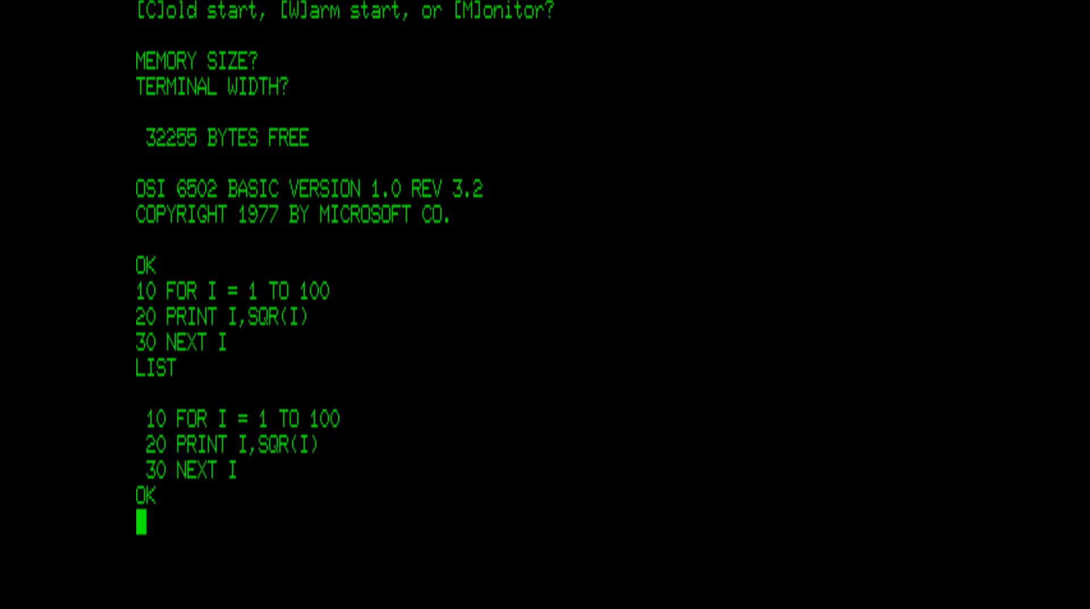
{"action": "type", "text": "RUN"}
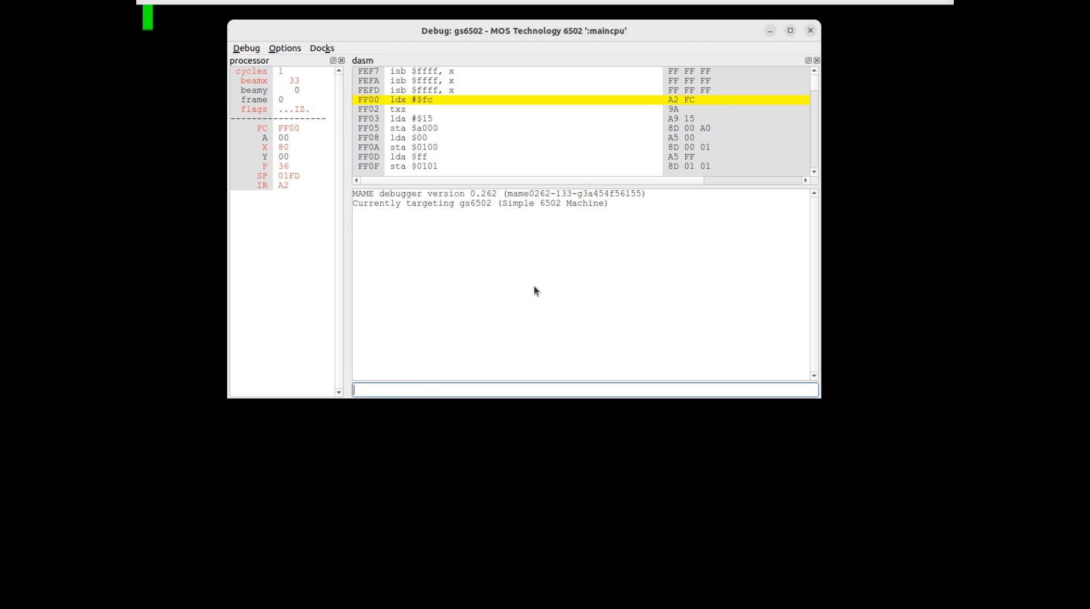
{"action": "mouse_move", "coordinate": [245, 68]}
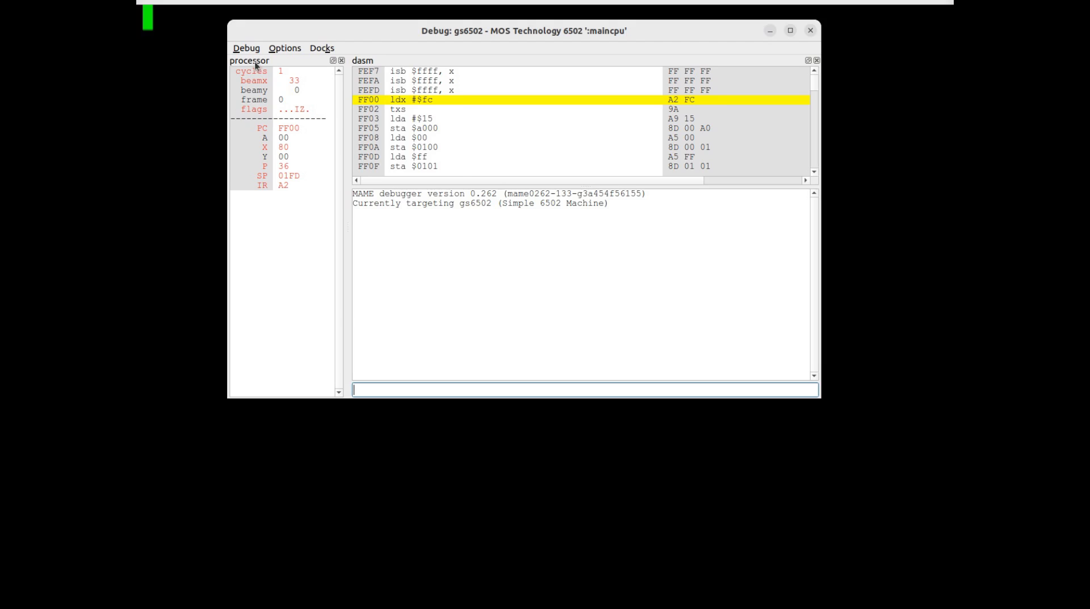
- Add memory and disassembly windows in the gs6502 debugger and single-step one instruction
{"action": "left_click", "coordinate": [245, 48]}
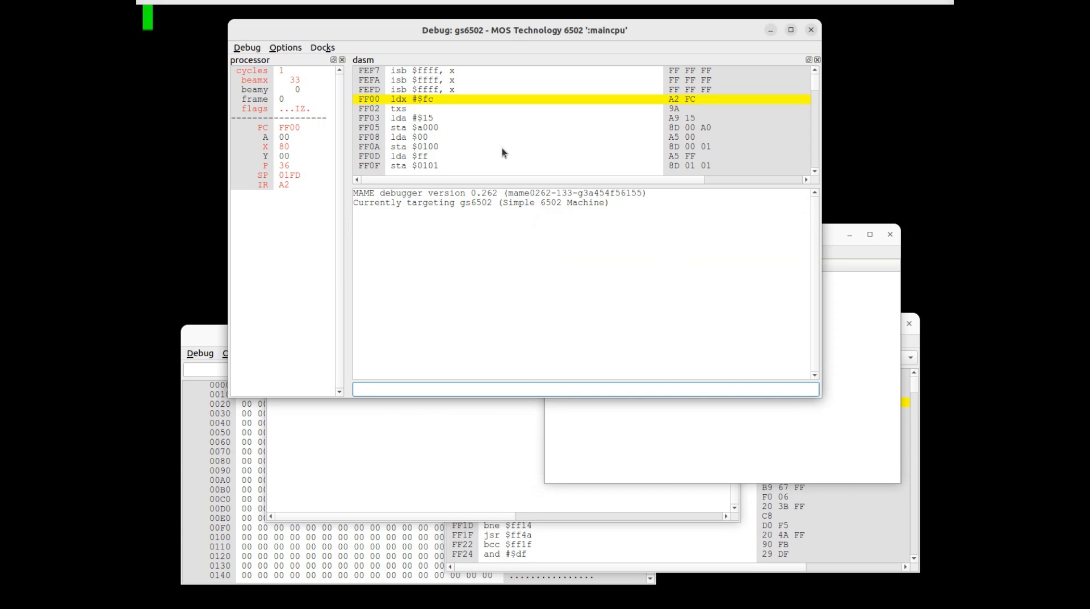
{"action": "key", "text": "F11"}
{"action": "type", "text": "R"}
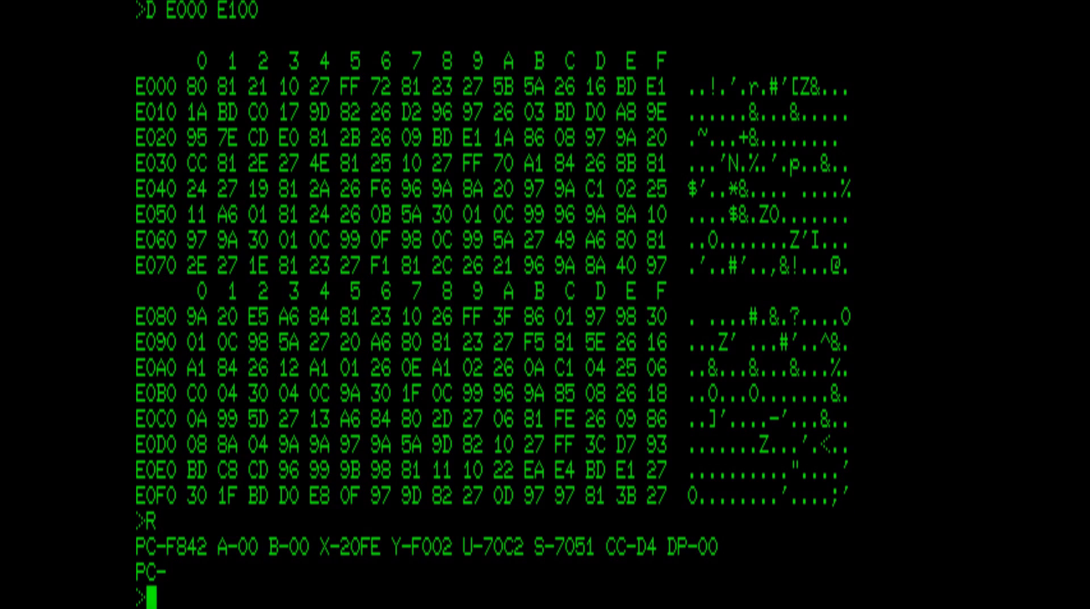
- Jump to C000 from the 6809 monitor to start Extended BASIC
{"action": "type", "text": "G C000"}
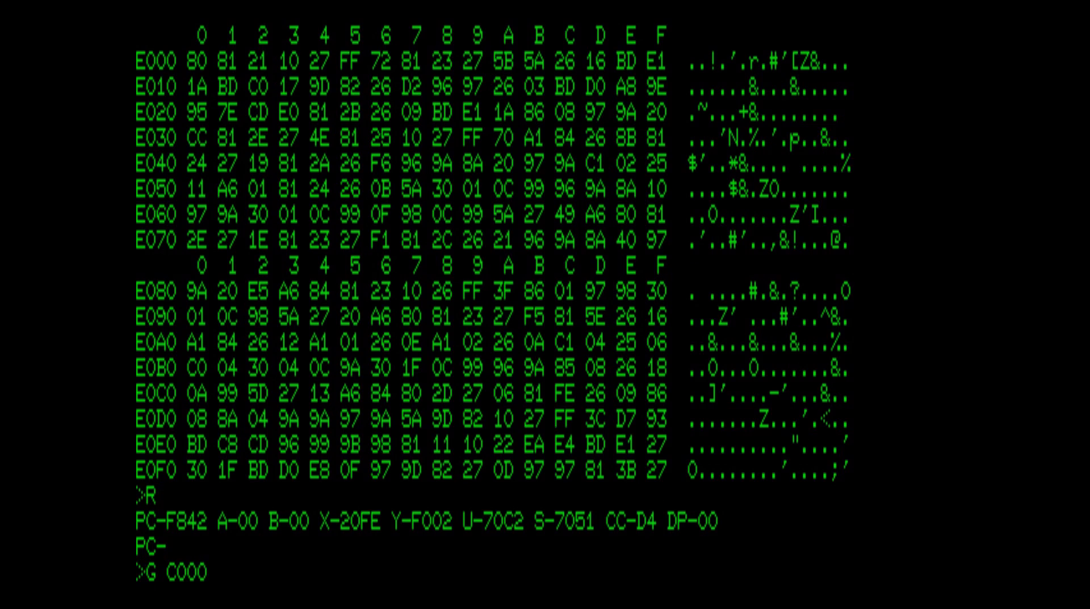
{"action": "key", "text": "Enter"}
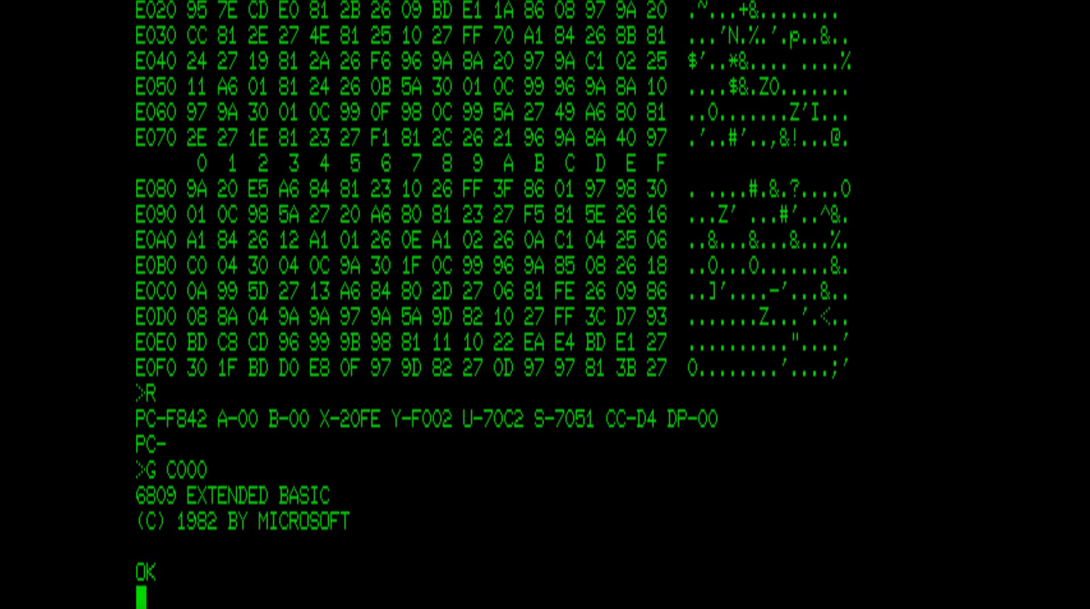
- Enter line 10 PRINT "PERFECT SQUARES:" and line 20 FOR I = 1 TO 100
{"action": "type", "text": "10"}
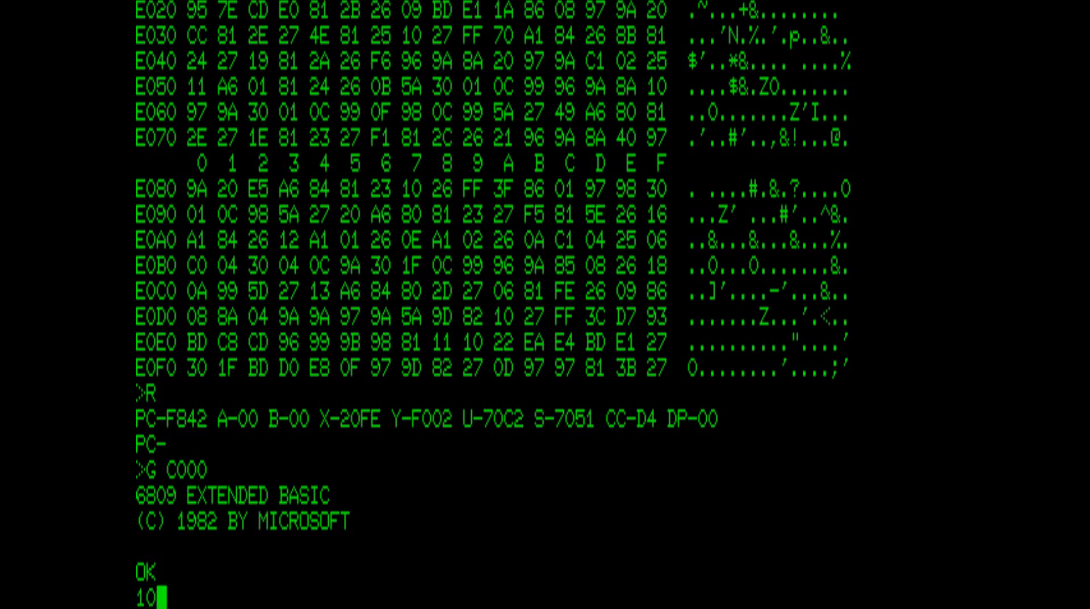
{"action": "type", "text": "PR"}
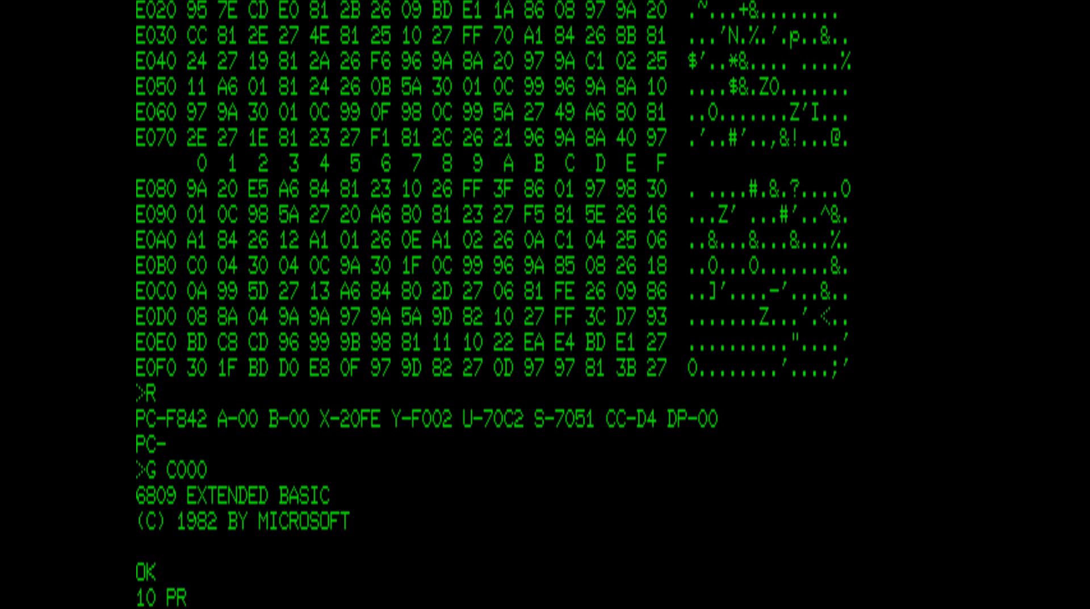
{"action": "type", "text": "INT \"PER"}
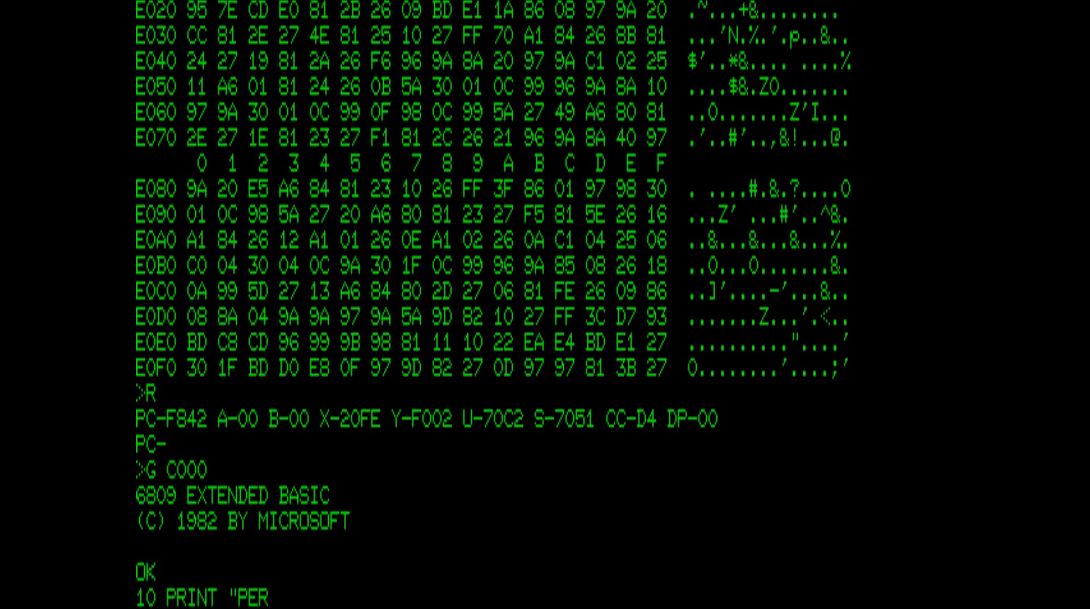
{"action": "type", "text": "FECT SQ"}
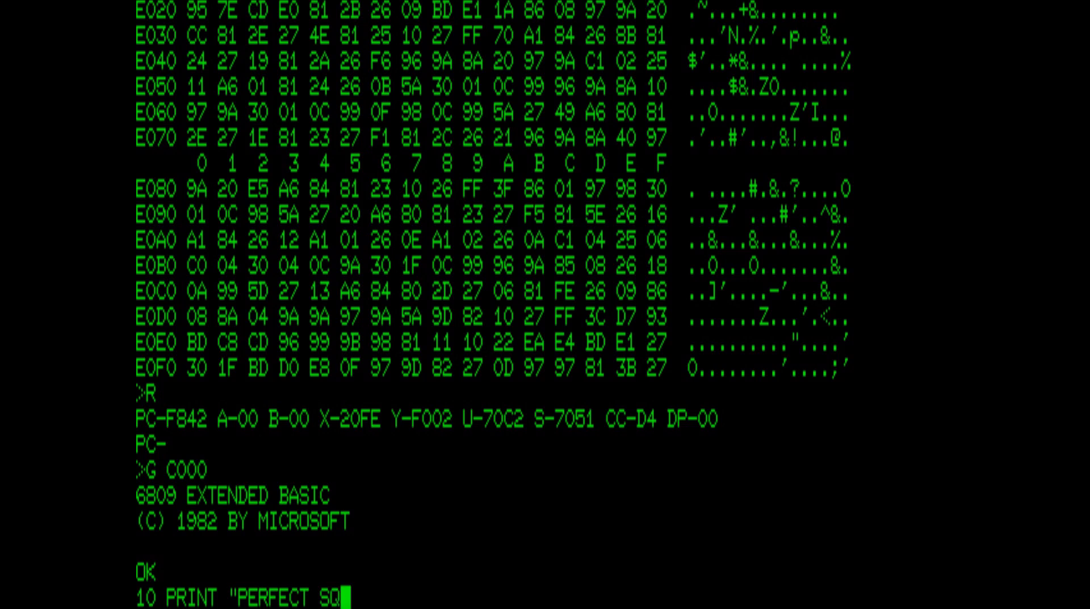
{"action": "type", "text": "UARES:"}
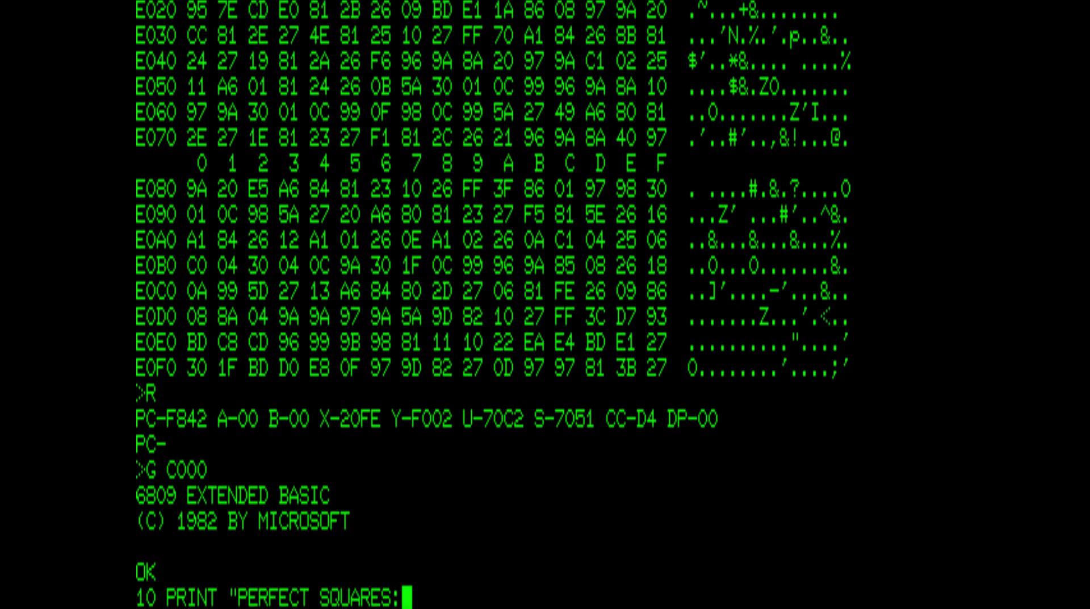
{"action": "key", "text": "Enter"}
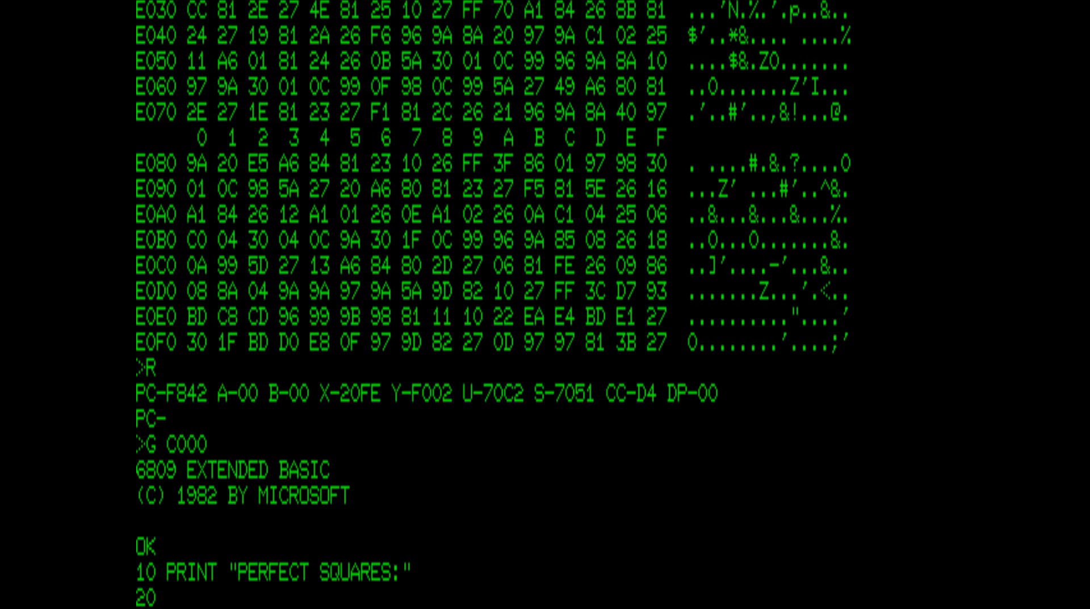
{"action": "type", "text": "FOR I ="}
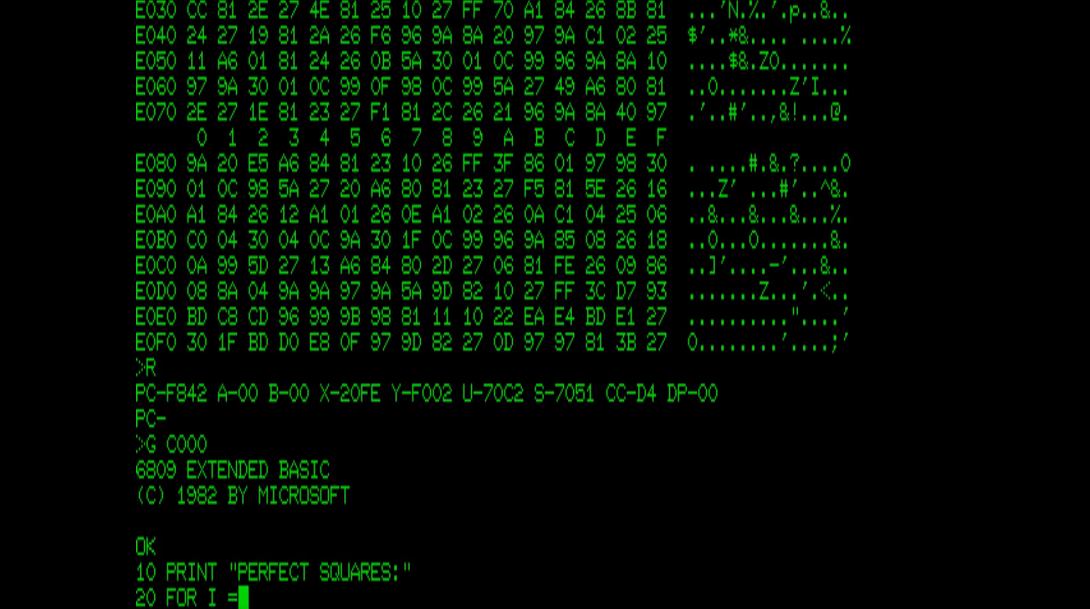
{"action": "type", "text": "1 TO 100"}
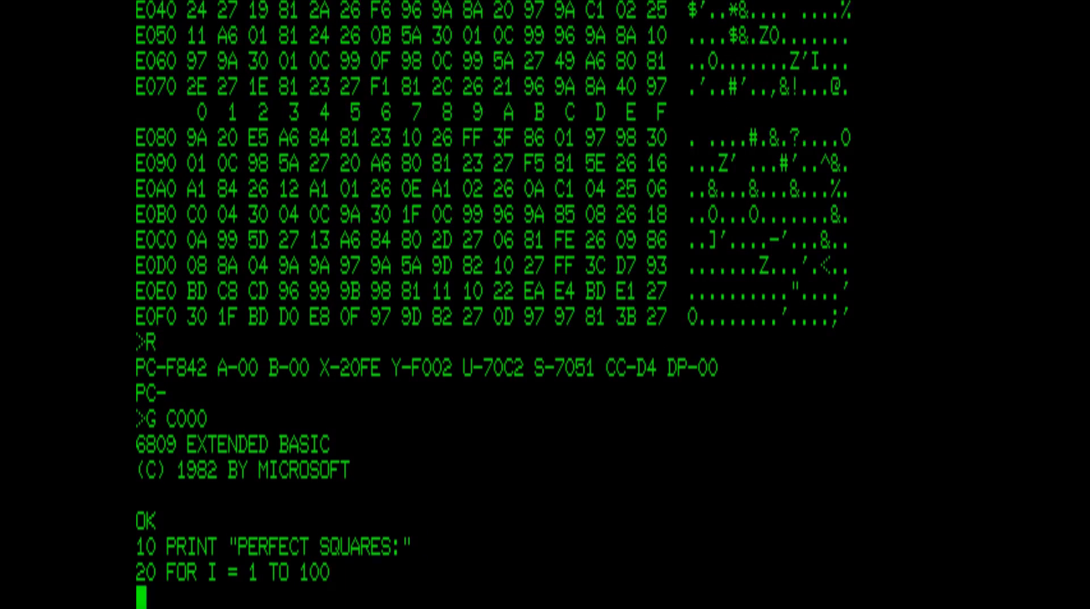
- Enter line 30 IF SQR(I)=INT(SQR(I))THEN PRINT I and list the program
{"action": "type", "text": "30 I"}
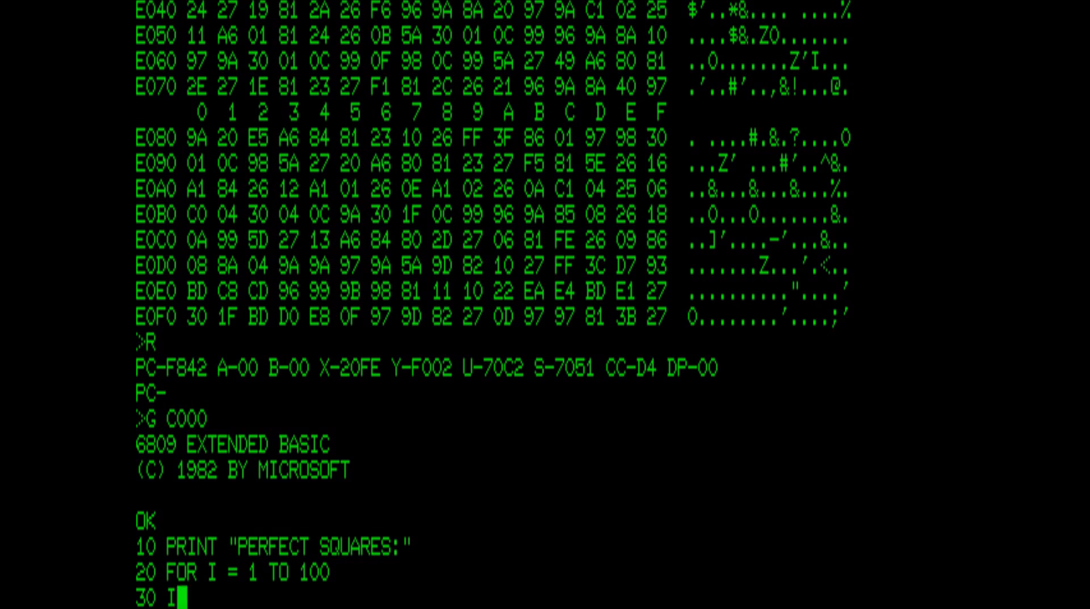
{"action": "type", "text": "F SQR(I)"}
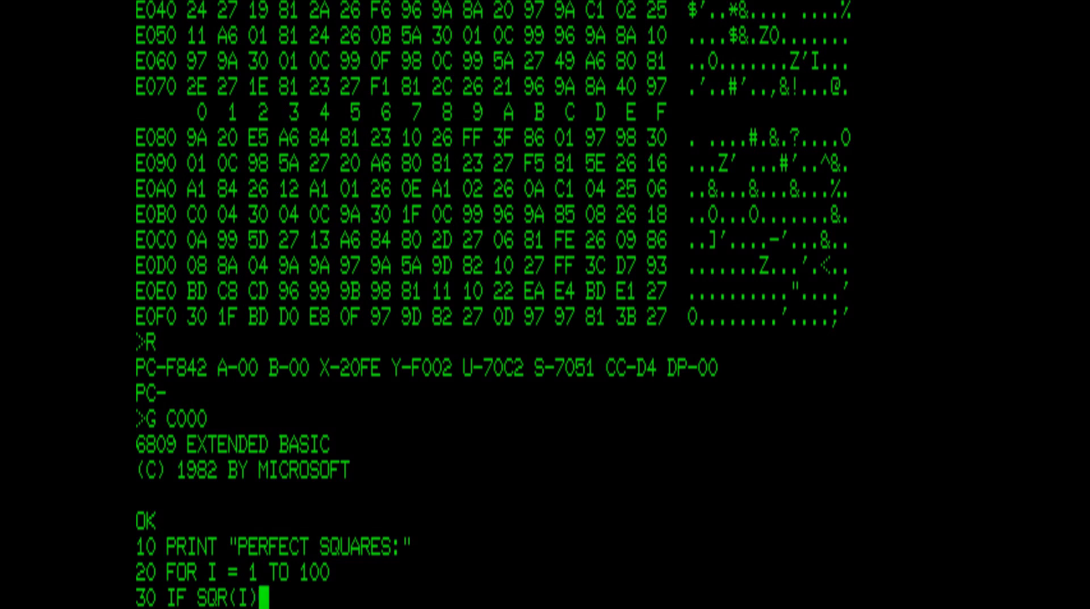
{"action": "type", "text": "=INT"}
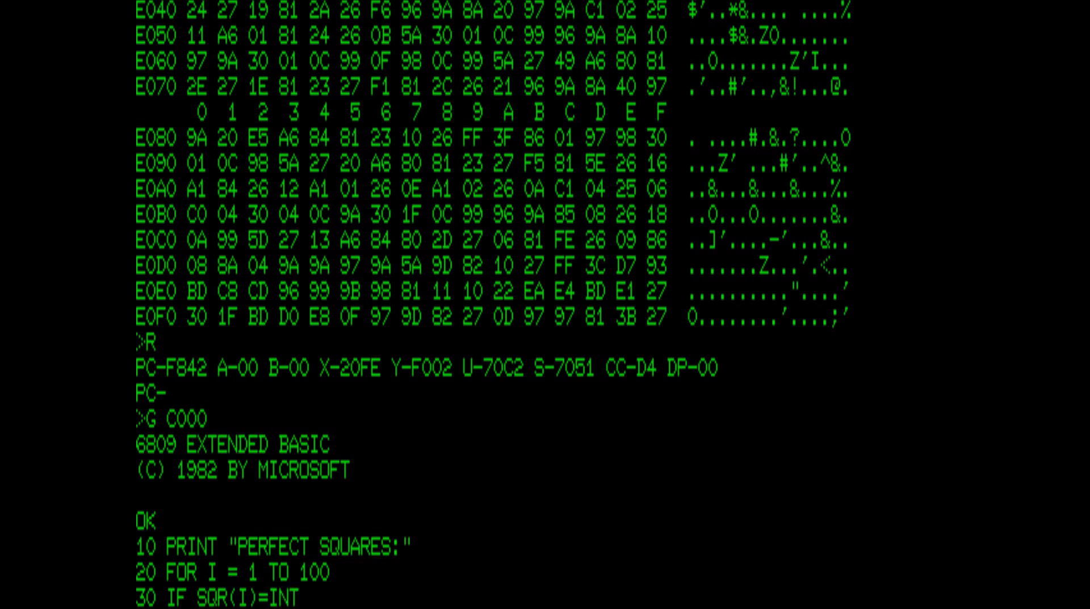
{"action": "type", "text": "(SQR(I"}
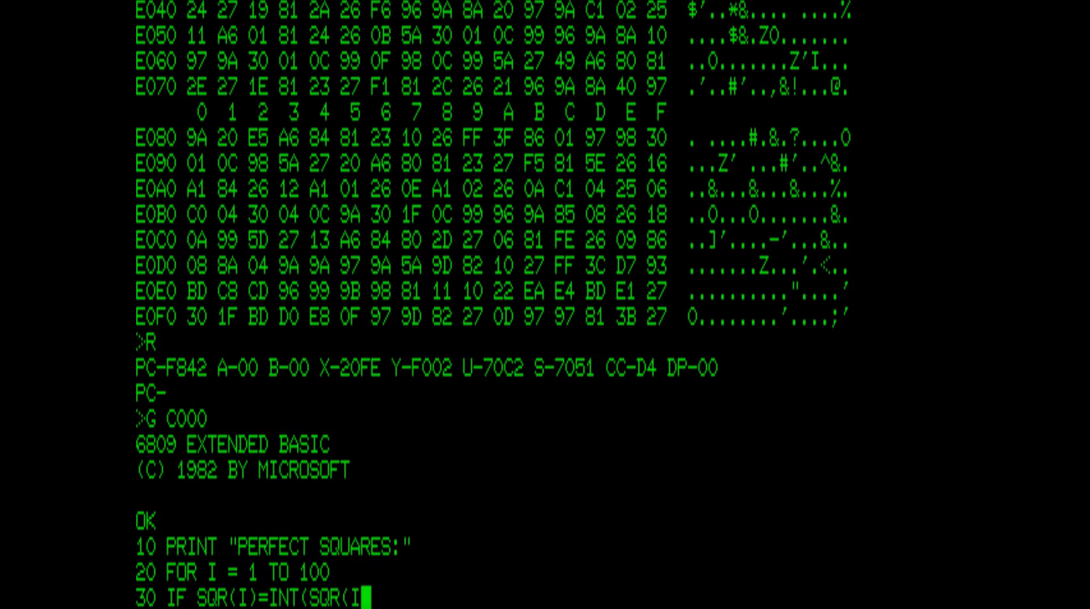
{"action": "type", "text": "))THEN"}
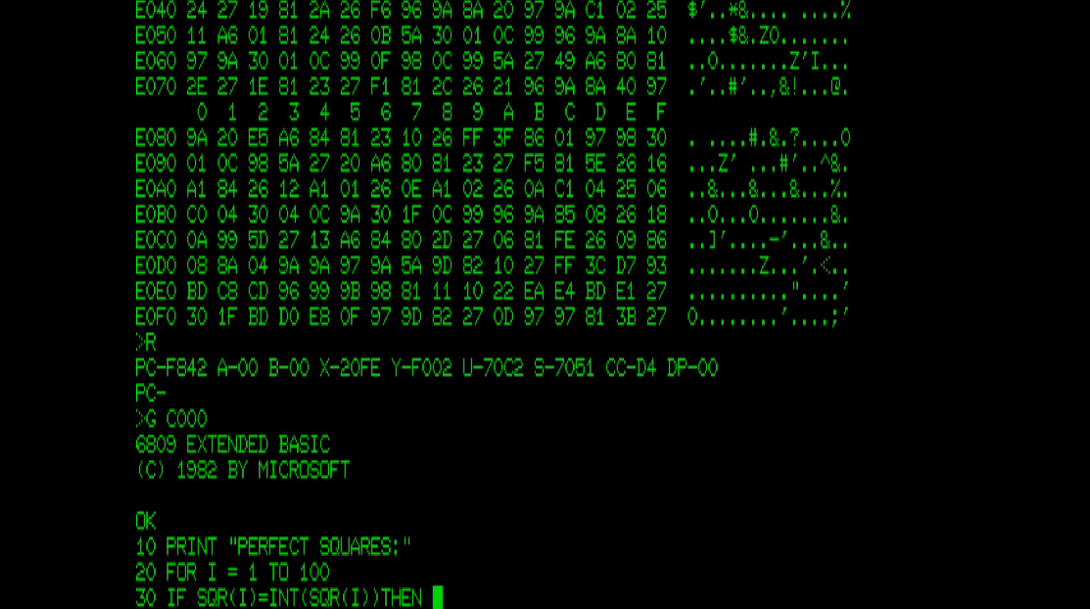
{"action": "type", "text": "PRINT I"}
{"action": "type", "text": "40 NEXT I"}
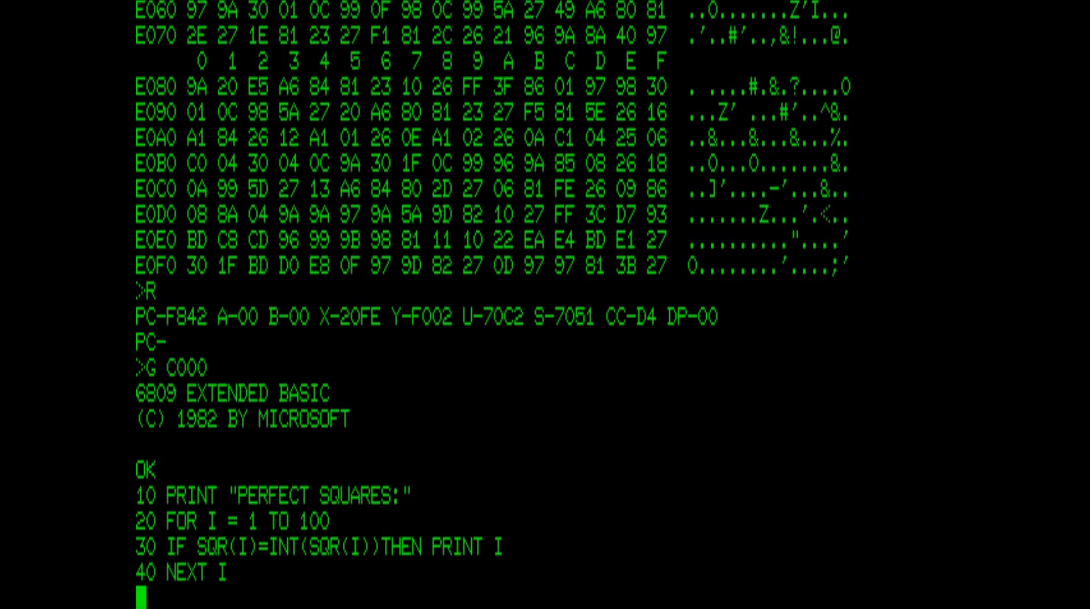
{"action": "type", "text": "LIST"}
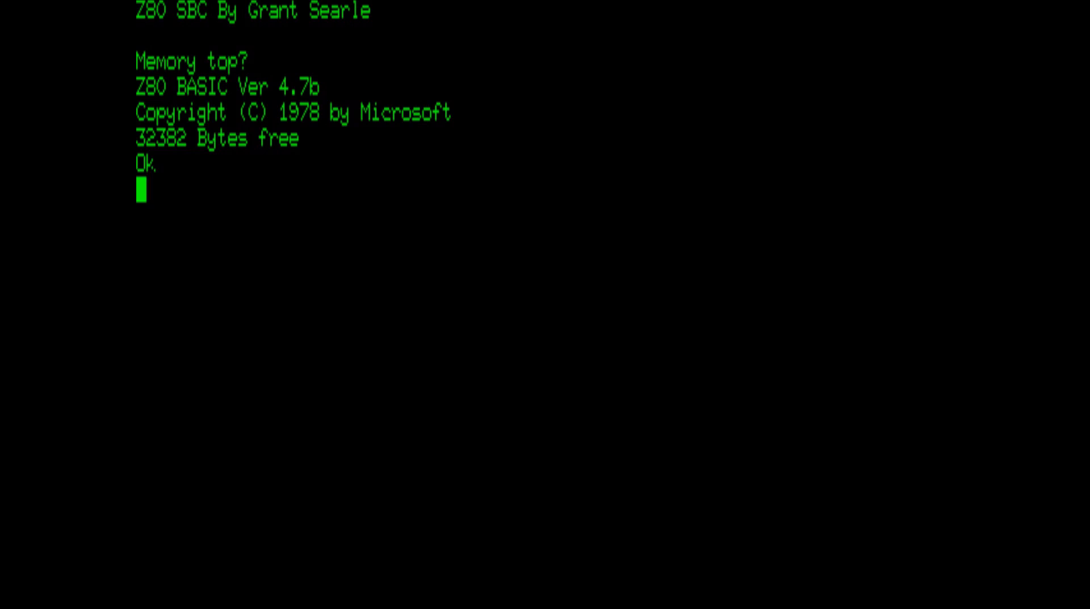
- Enter line 10 FOR I=0 TO 3.1 STEP 0.1 in Z80 BASIC
{"action": "type", "text": "10"}
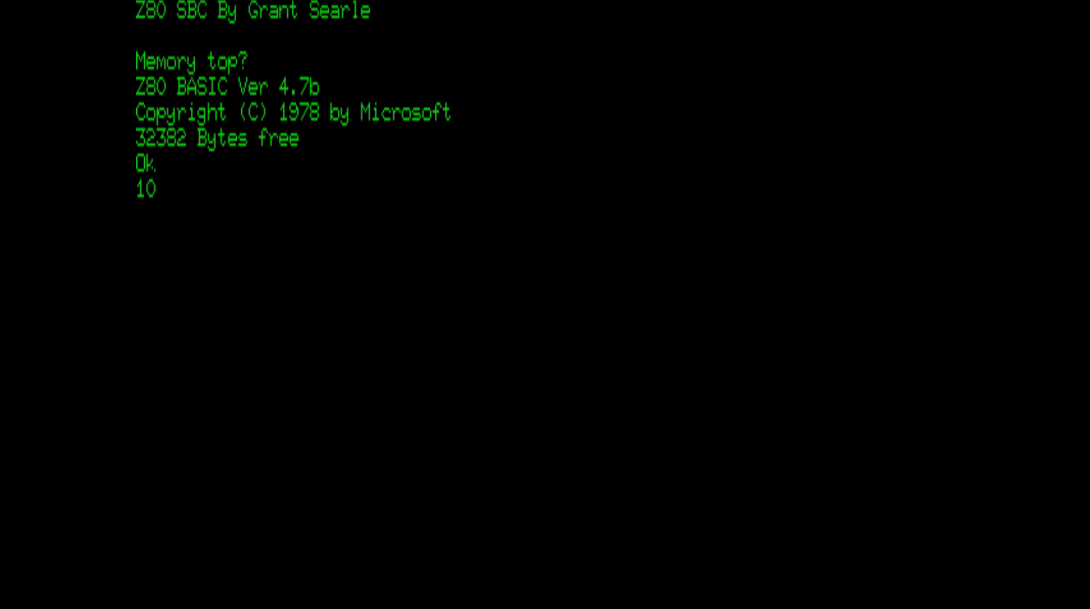
{"action": "type", "text": "FORI"}
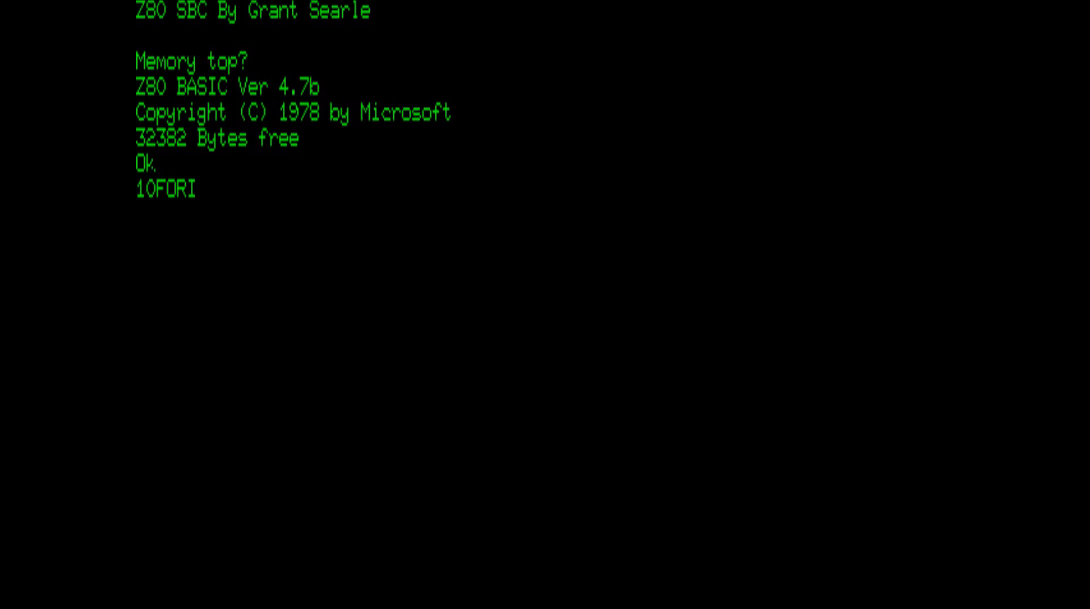
{"action": "type", "text": "=0TO"}
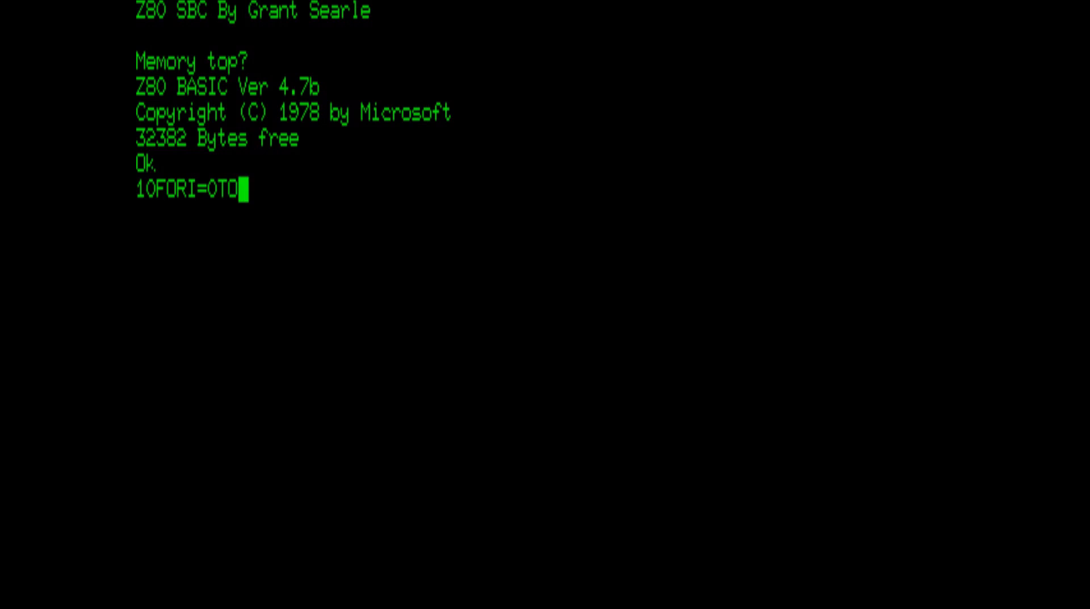
{"action": "type", "text": "3.1"}
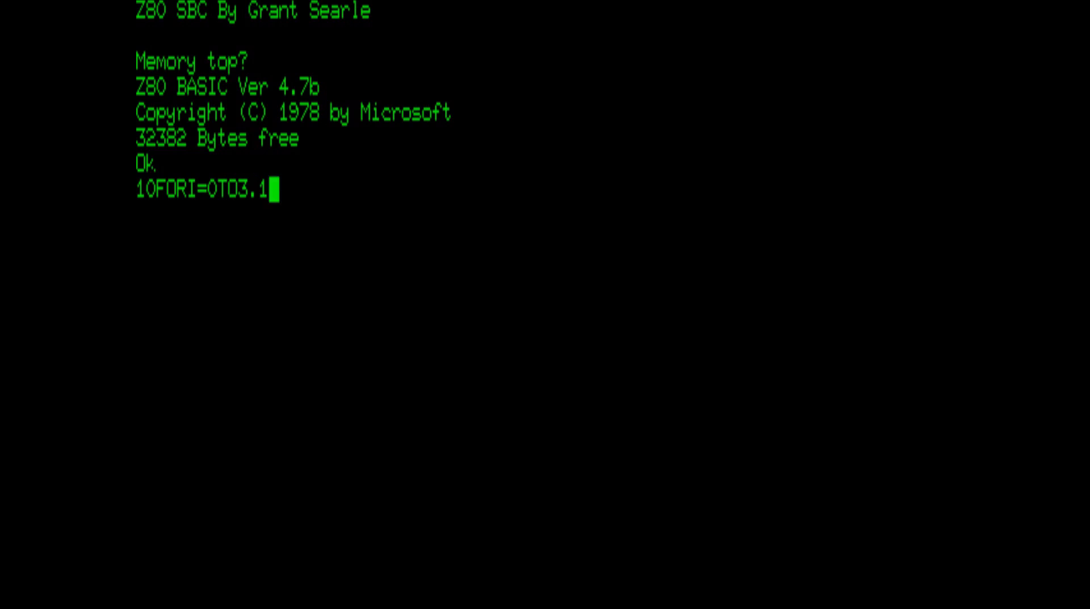
{"action": "type", "text": "STEP"}
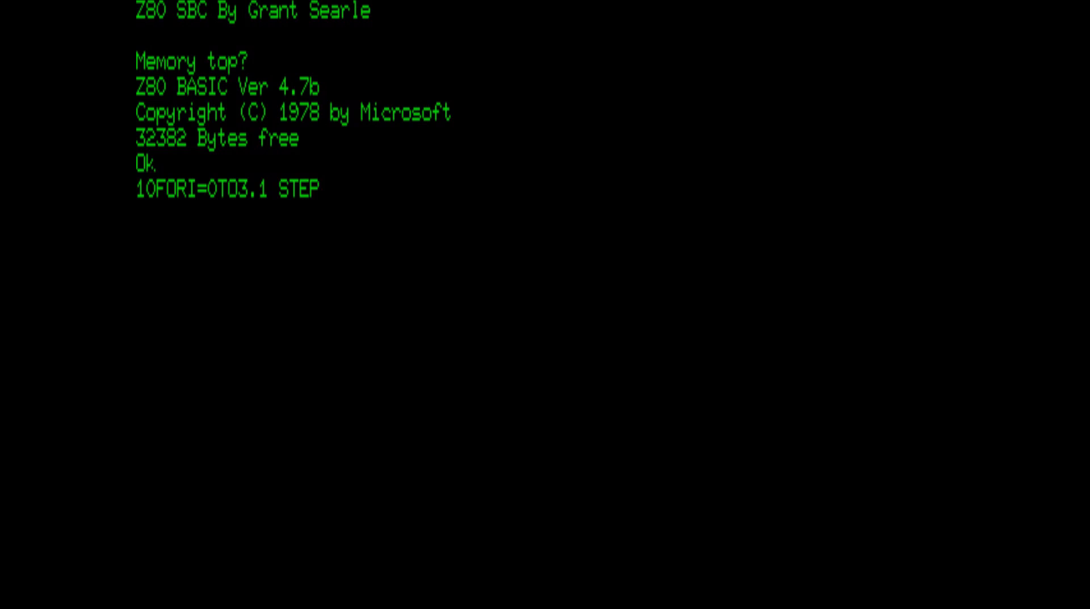
{"action": "type", "text": "0.1"}
{"action": "type", "text": "20 PRINT"}
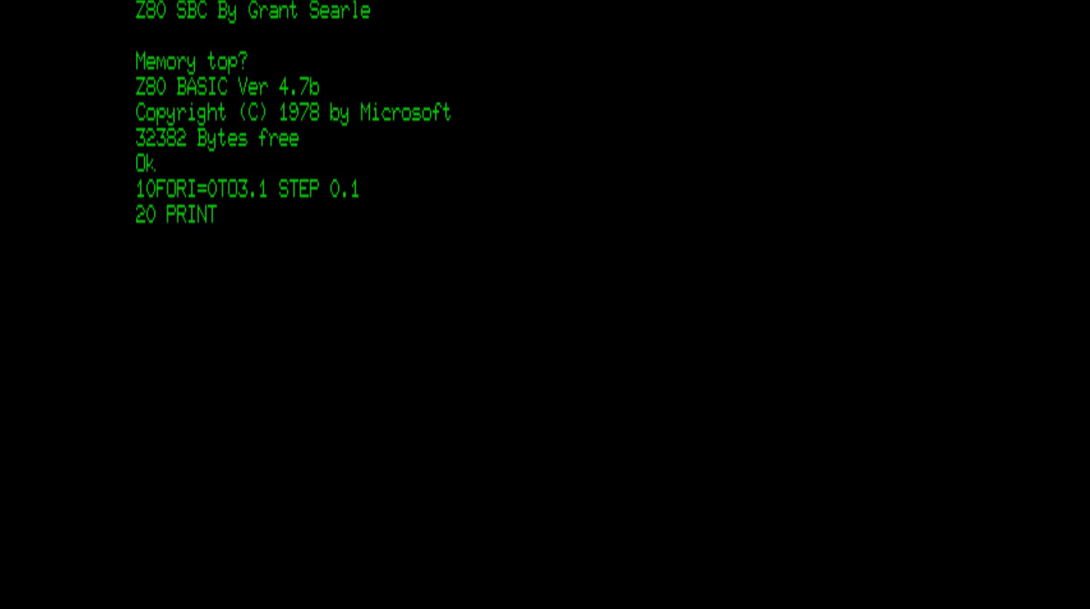
- Enter line 20 PRINT I,SIN(I),COS(I) and line 30, then run the program
{"action": "type", "text": "I,S"}
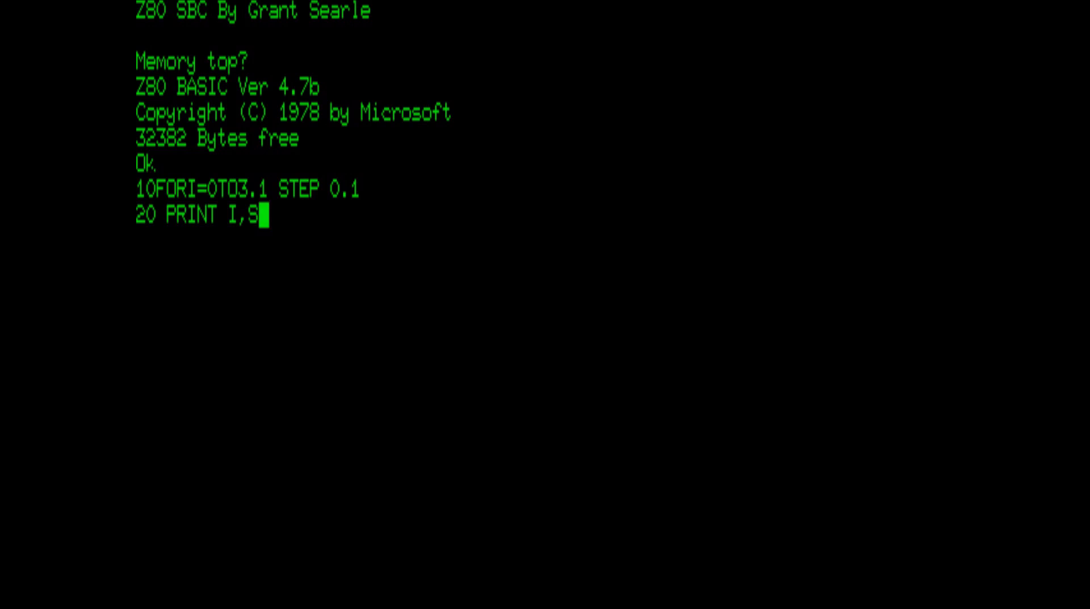
{"action": "type", "text": "IN(I)"}
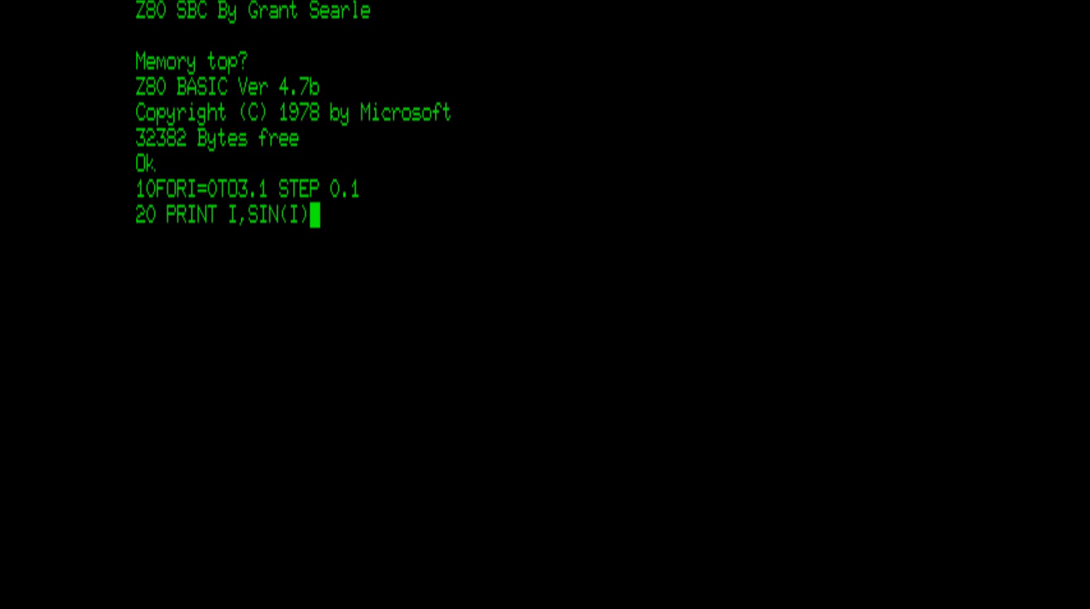
{"action": "type", "text": ",COS(I)"}
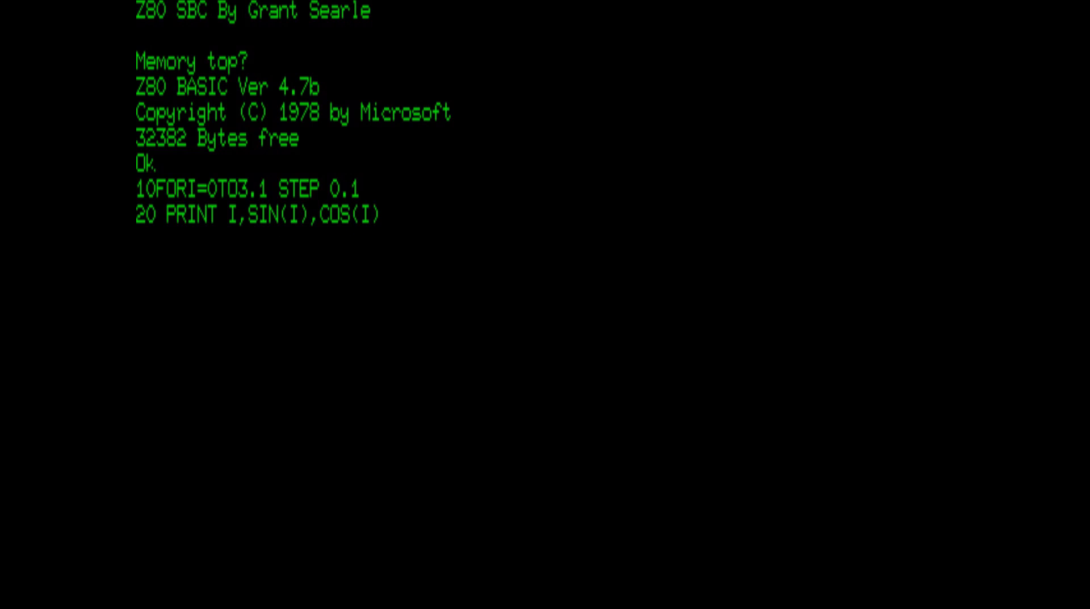
{"action": "type", "text": "30 NEXT I"}
{"action": "type", "text": "RUN"}
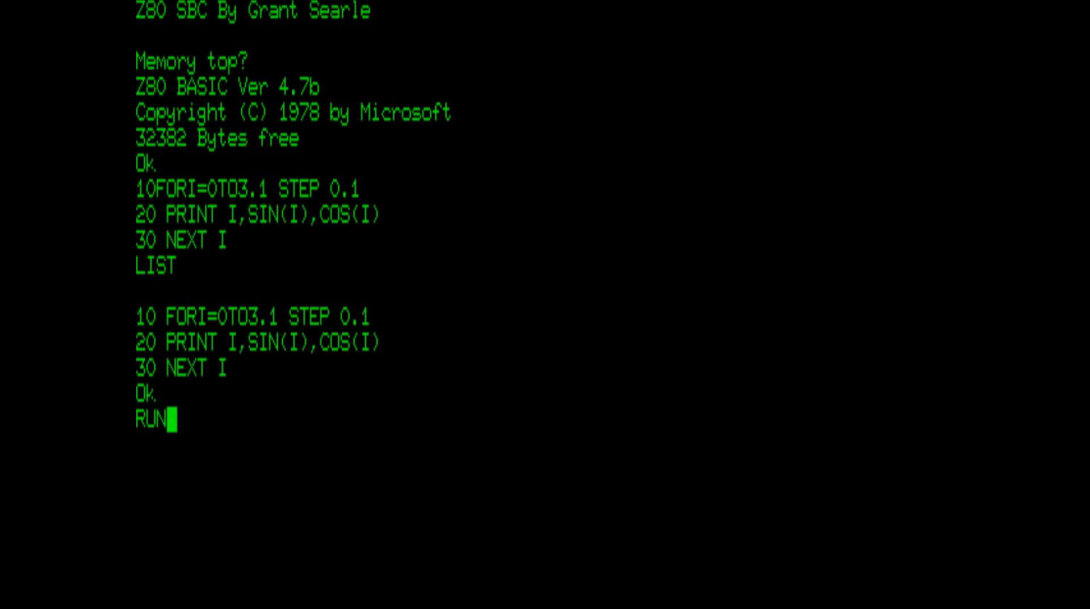
{"action": "key", "text": "Return"}
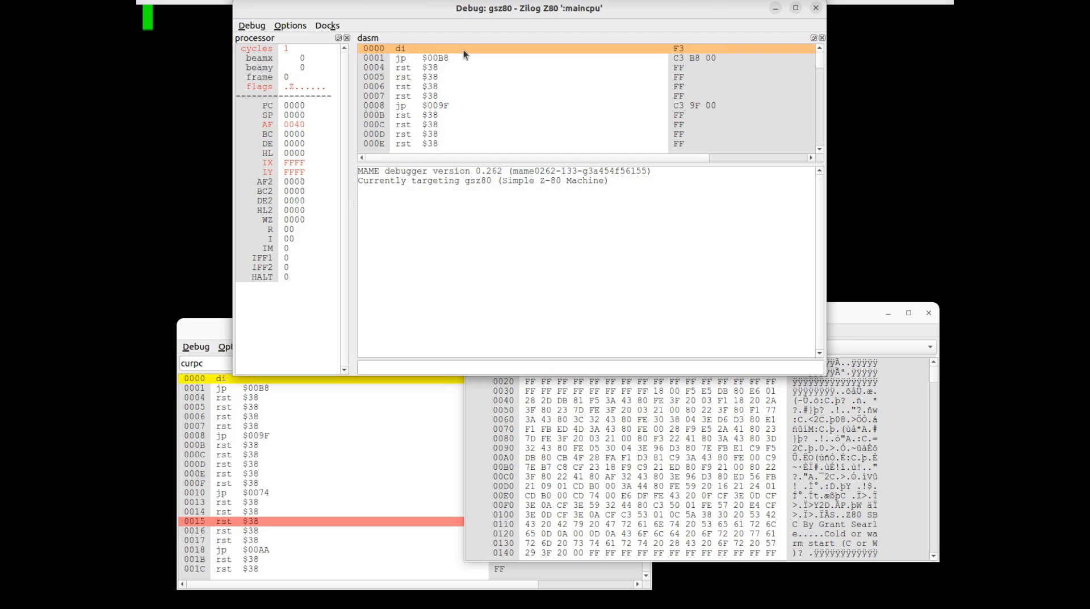
- Single-step the Z80's first instruction, advancing the program counter to 0001
{"action": "key", "text": "F11"}
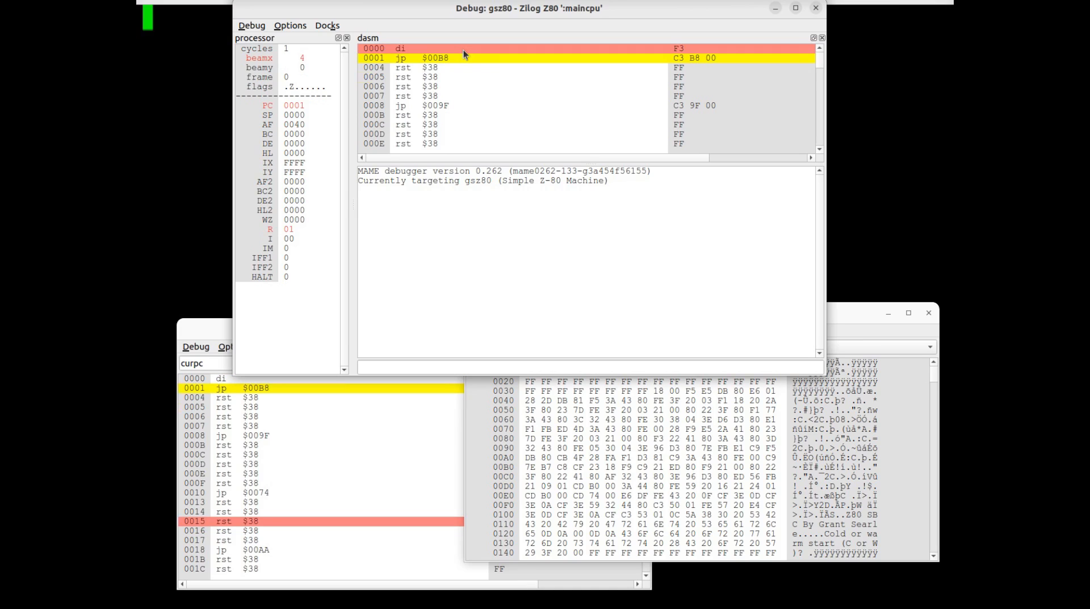